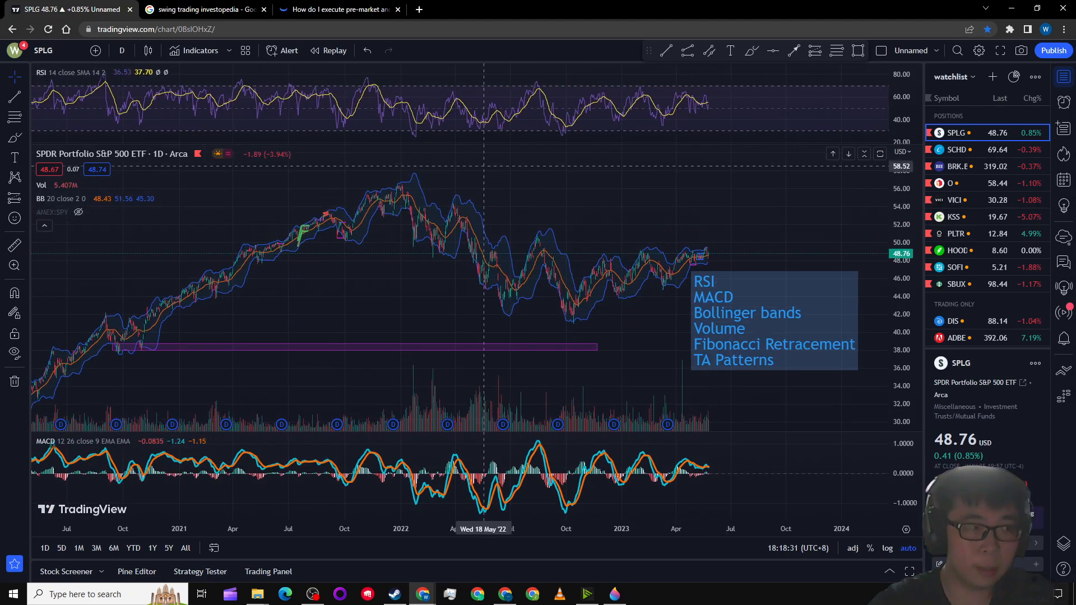
View the Webull extended-hours article, then the swing trading image search results
{"action": "left_click", "coordinate": [336, 9]}
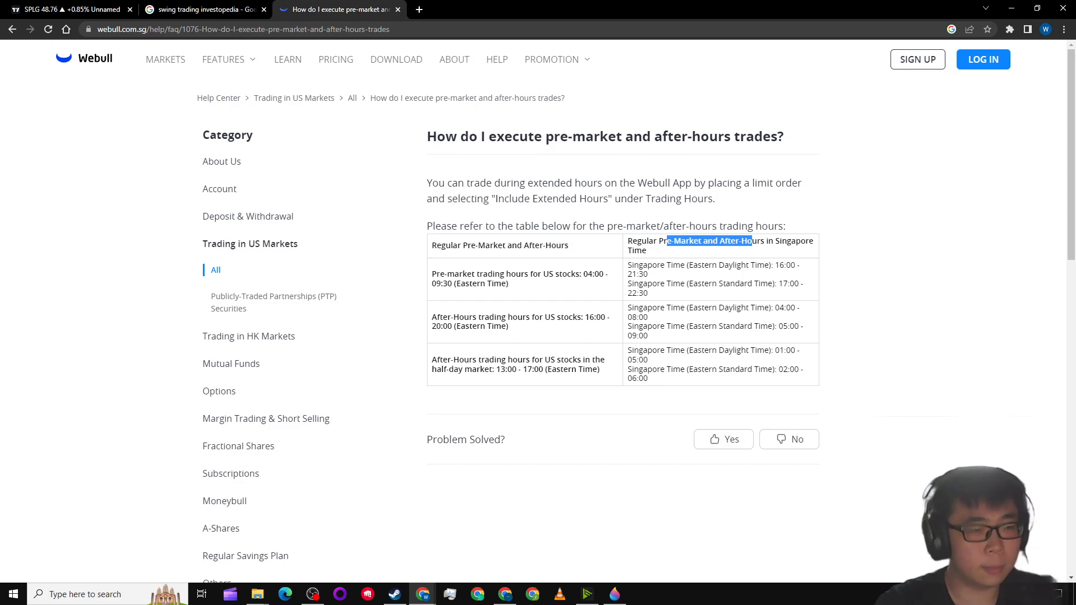
{"action": "left_click", "coordinate": [202, 9]}
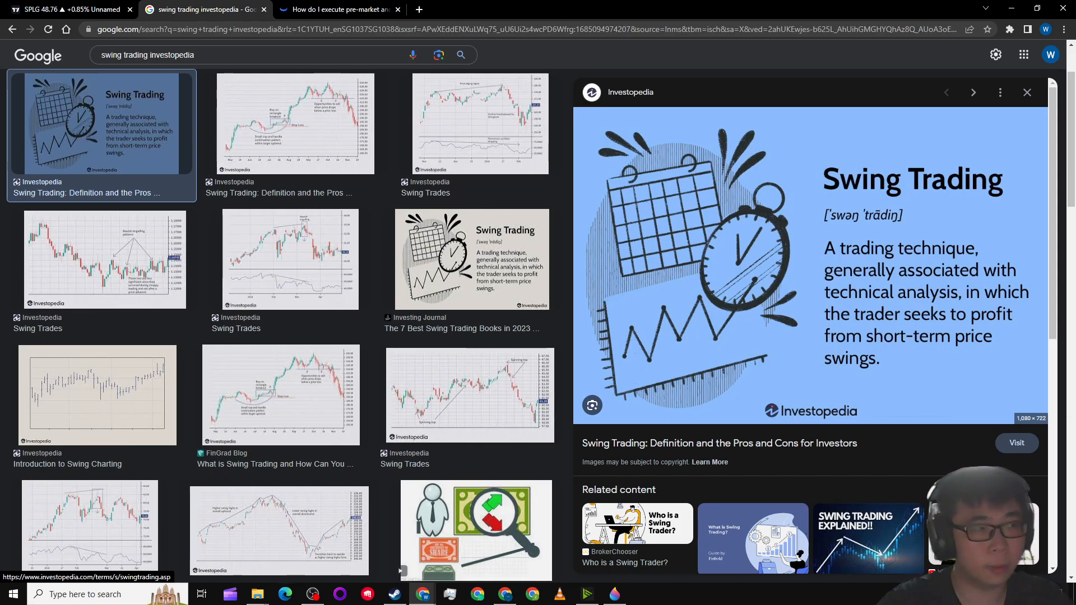
{"action": "left_click", "coordinate": [336, 9]}
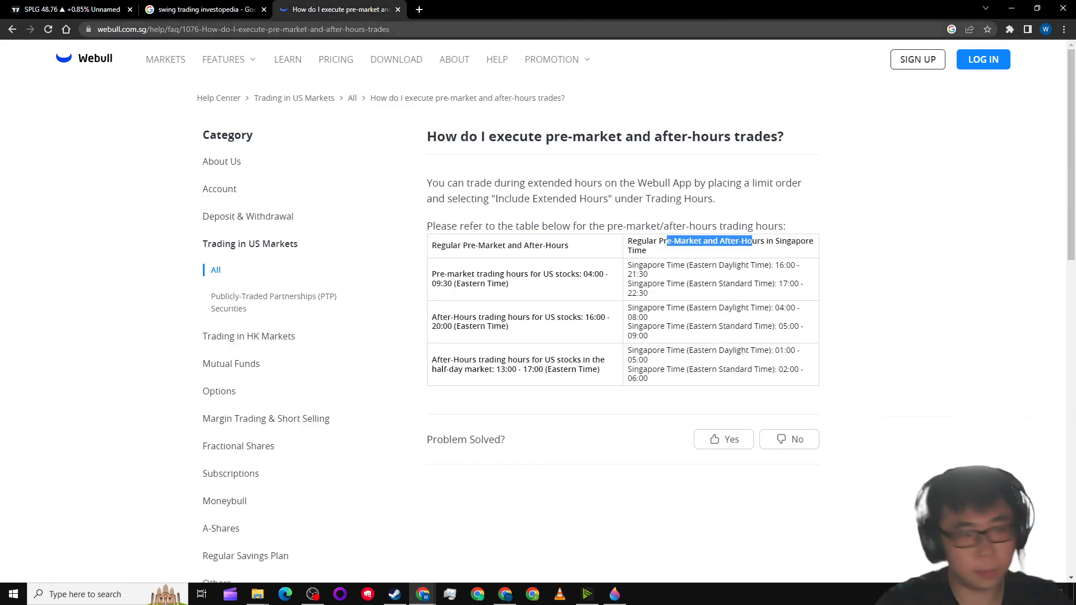
{"action": "left_click", "coordinate": [203, 9]}
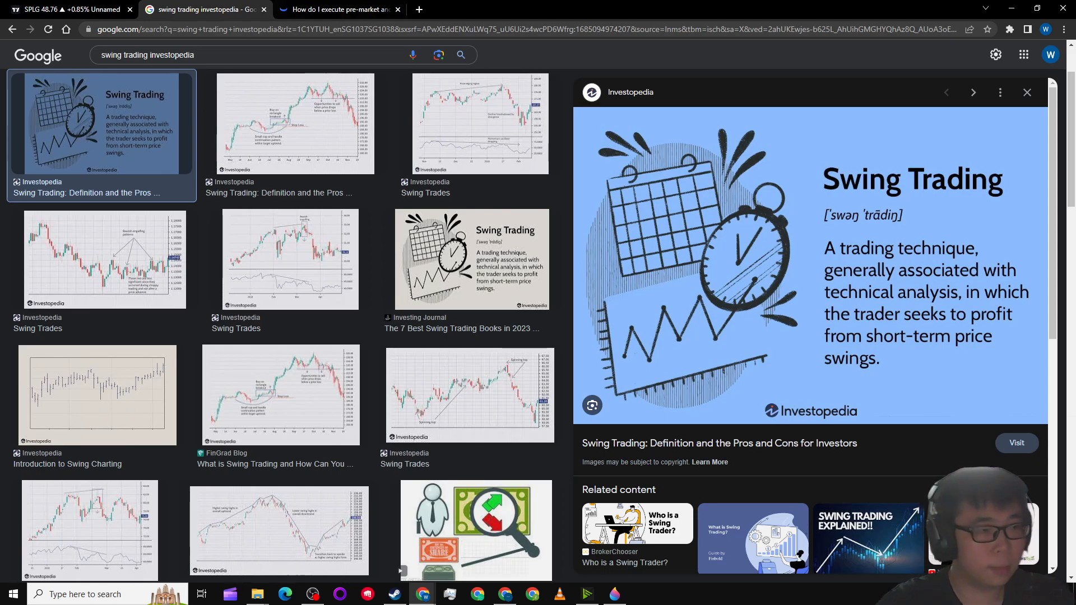
Bring the SPLG daily chart with RSI, MACD, Bollinger Bands and volume back on screen
{"action": "left_click", "coordinate": [462, 258]}
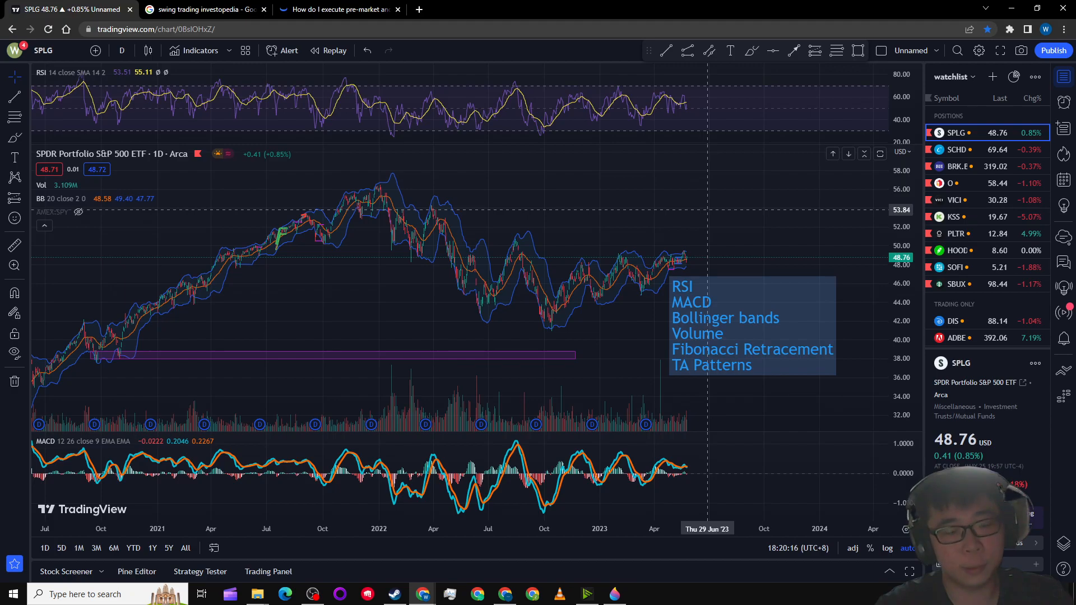
{"action": "mouse_move", "coordinate": [610, 307]}
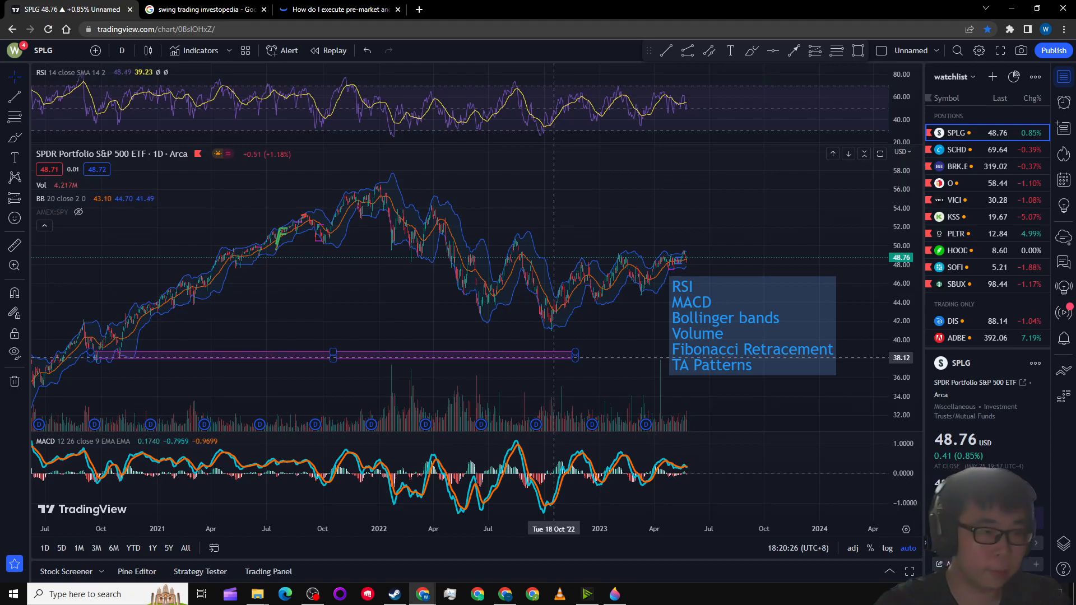
{"action": "mouse_move", "coordinate": [597, 333]}
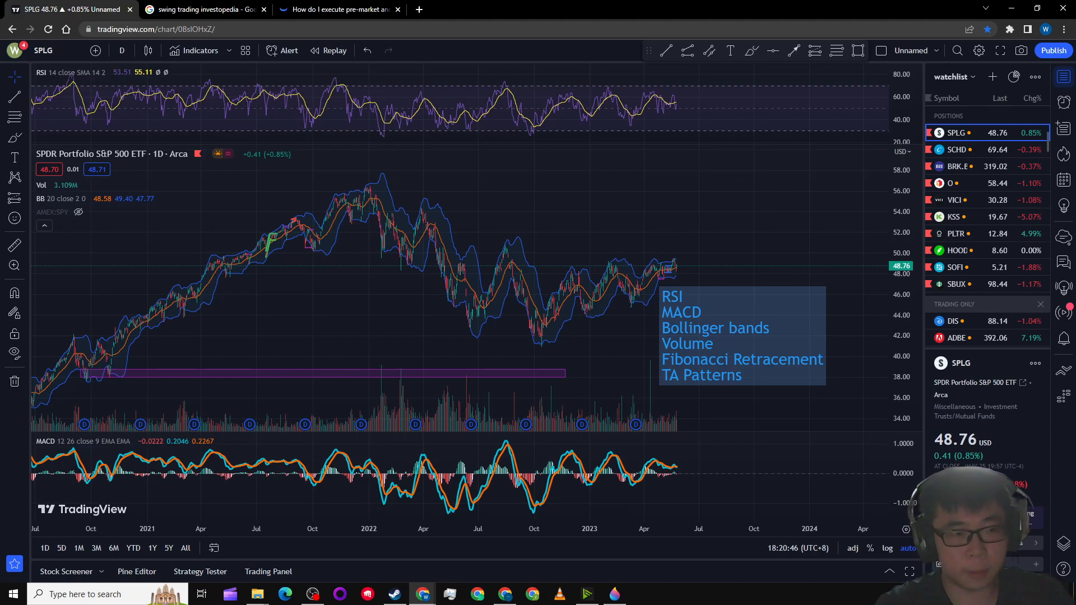
{"action": "mouse_move", "coordinate": [738, 258]}
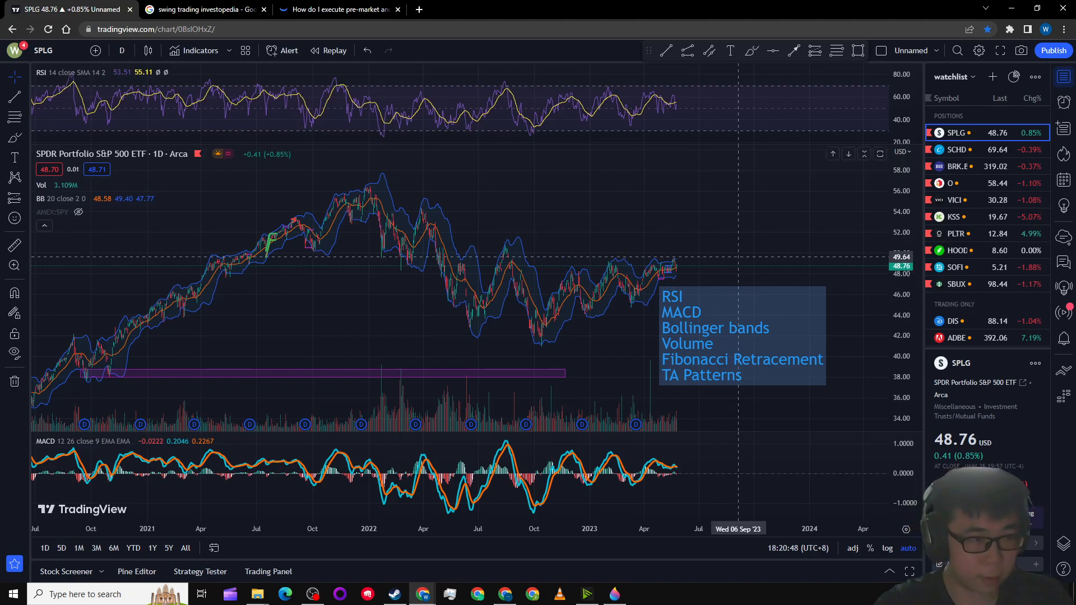